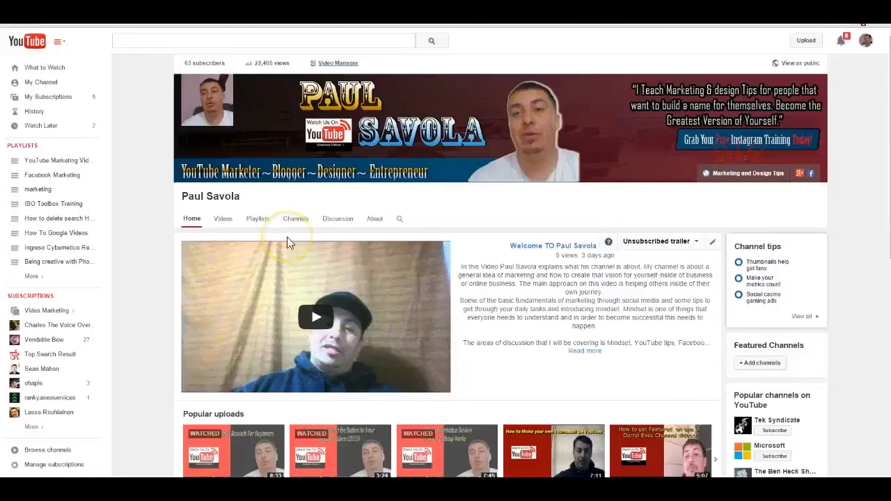
mouse_move(291, 242)
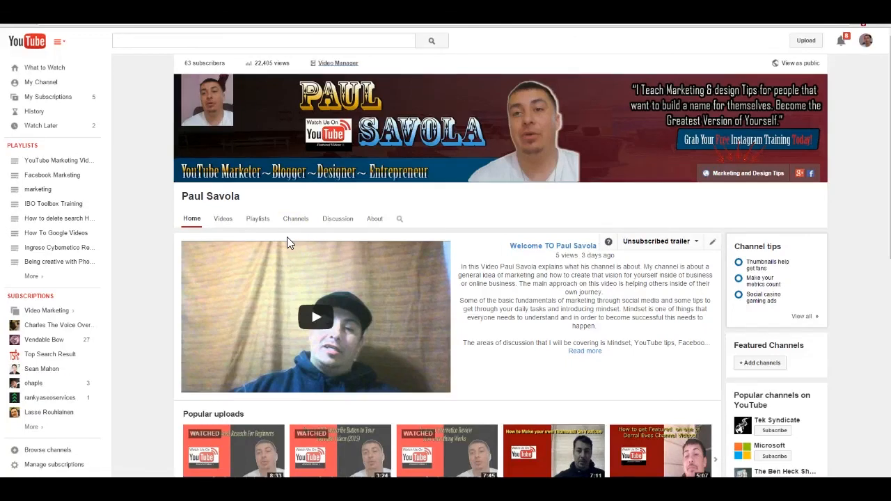
mouse_move(290, 242)
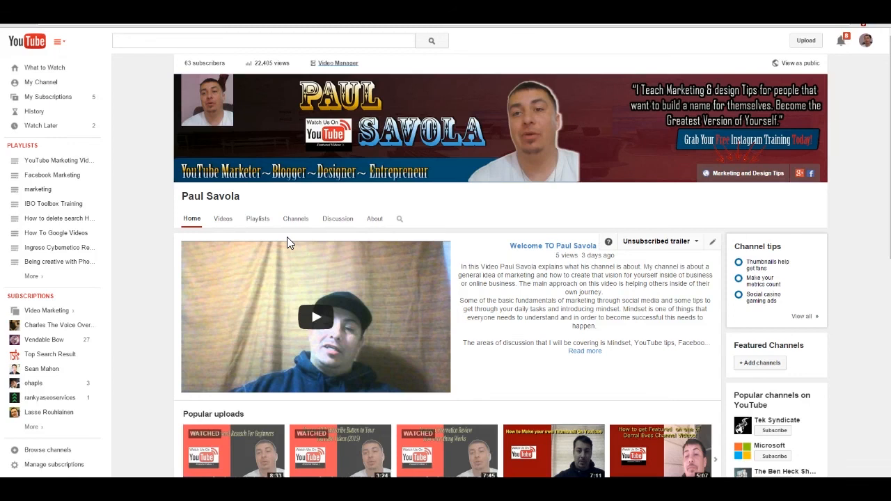
View the channel's Status and features page confirming good standing and enabled features.
click(337, 63)
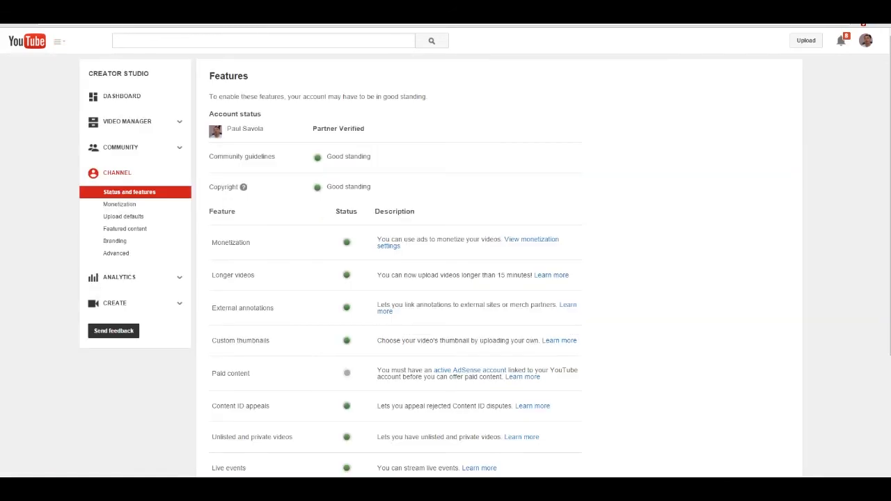
mouse_move(384, 181)
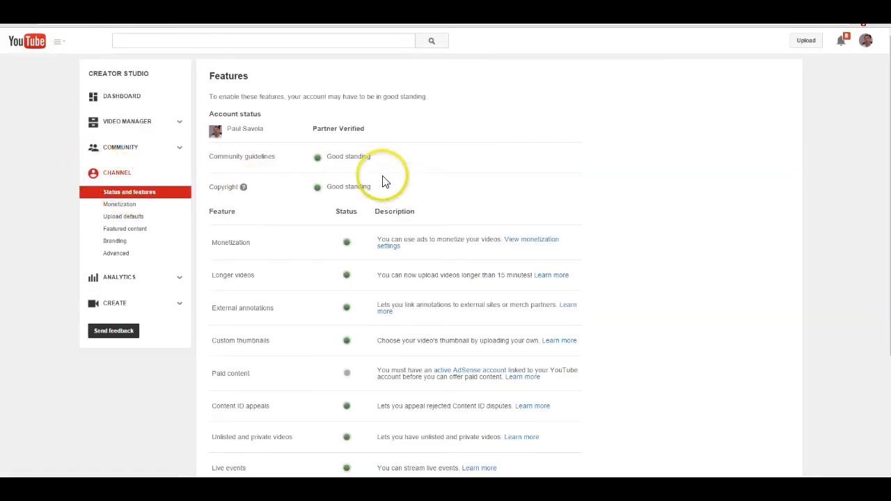
mouse_move(391, 267)
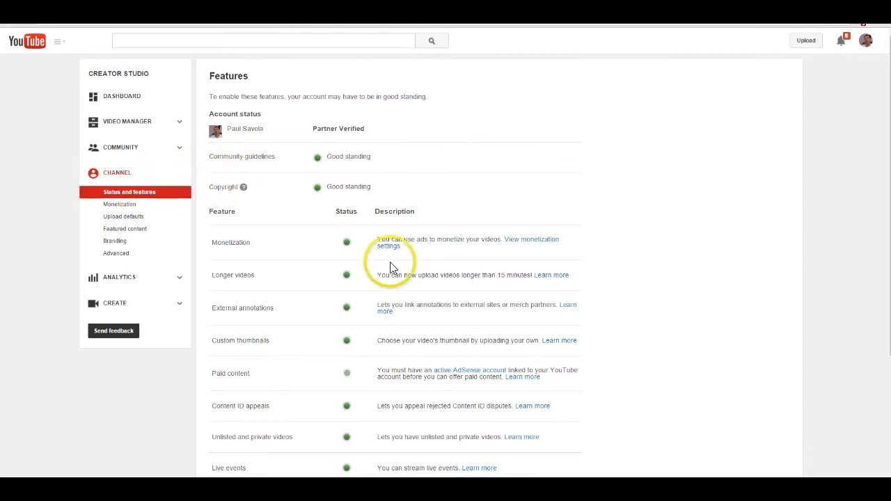
scroll(down, 3)
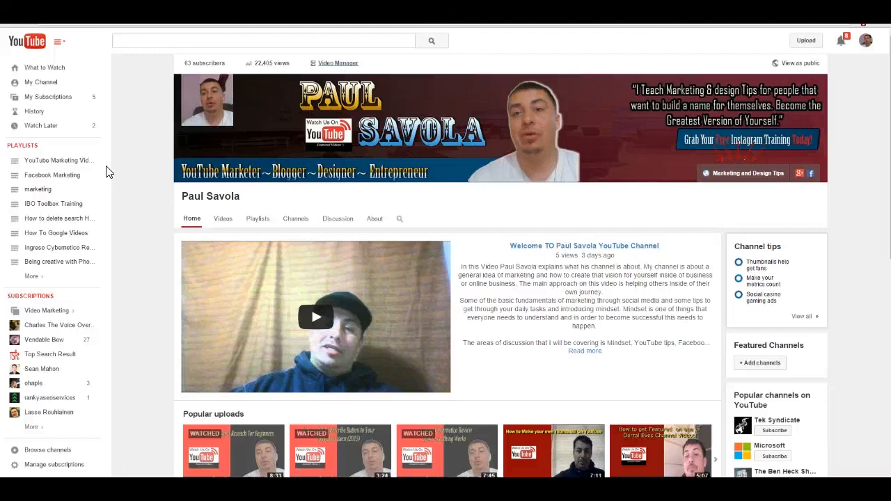
mouse_move(230, 132)
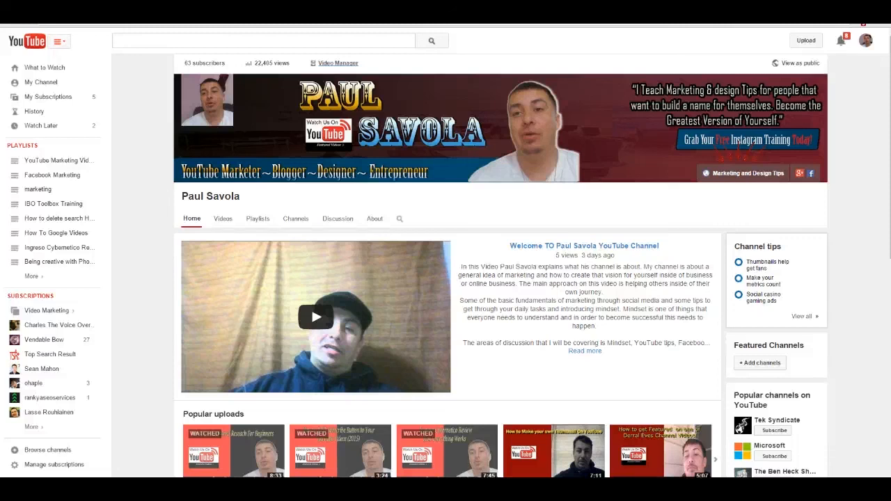
mouse_move(154, 65)
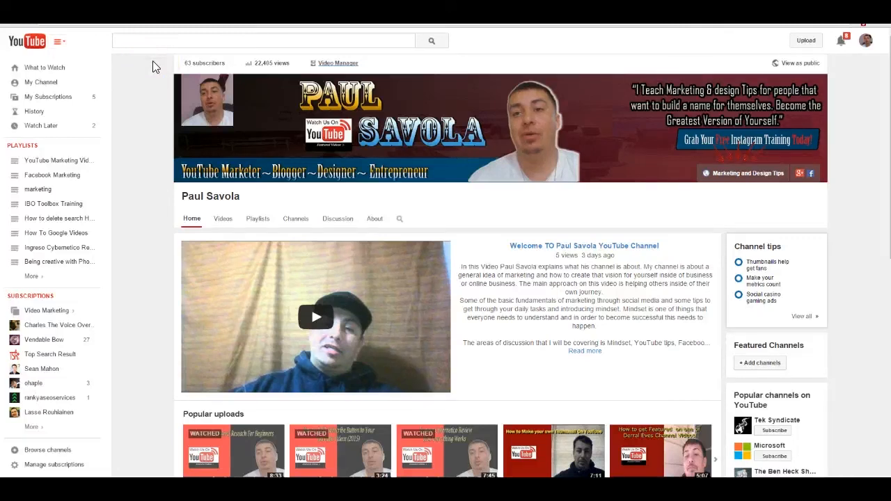
mouse_move(223, 59)
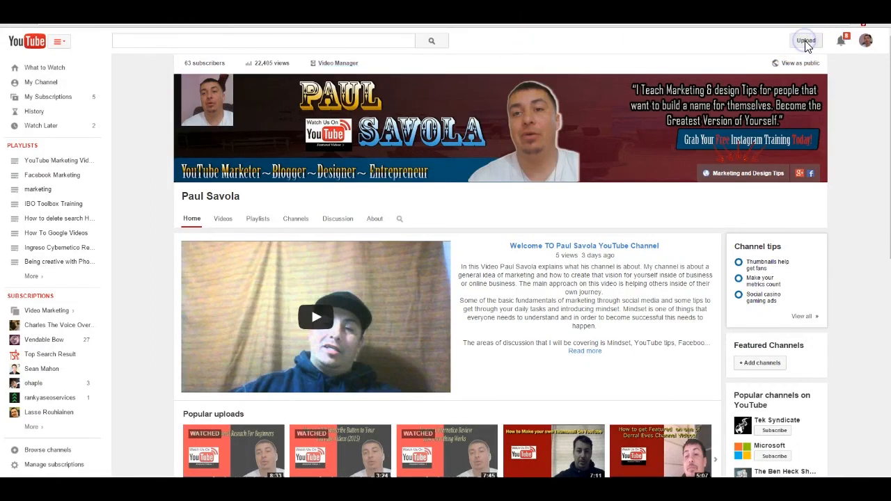
Upload the 'branding' video file from the Videos folder so its details form appears.
click(806, 40)
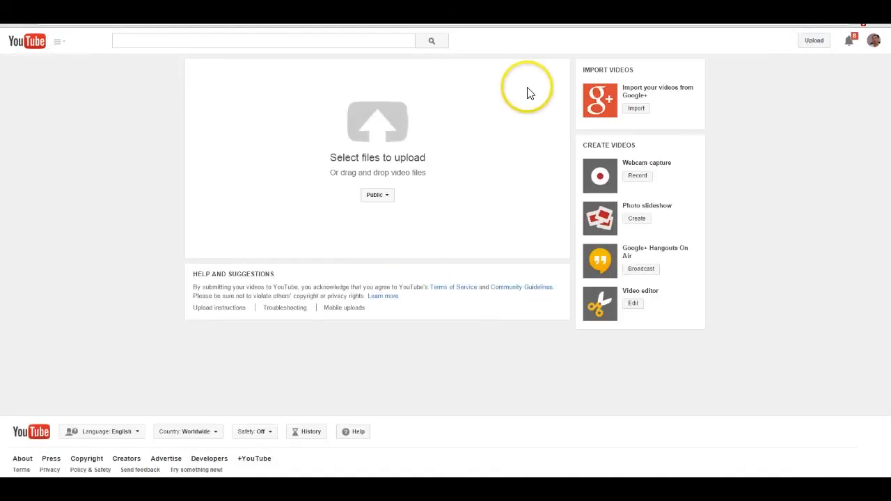
mouse_move(376, 129)
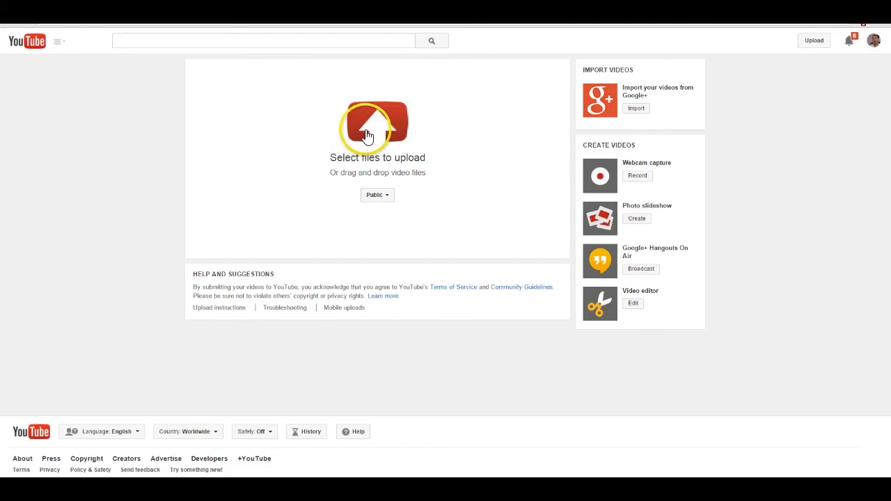
click(378, 125)
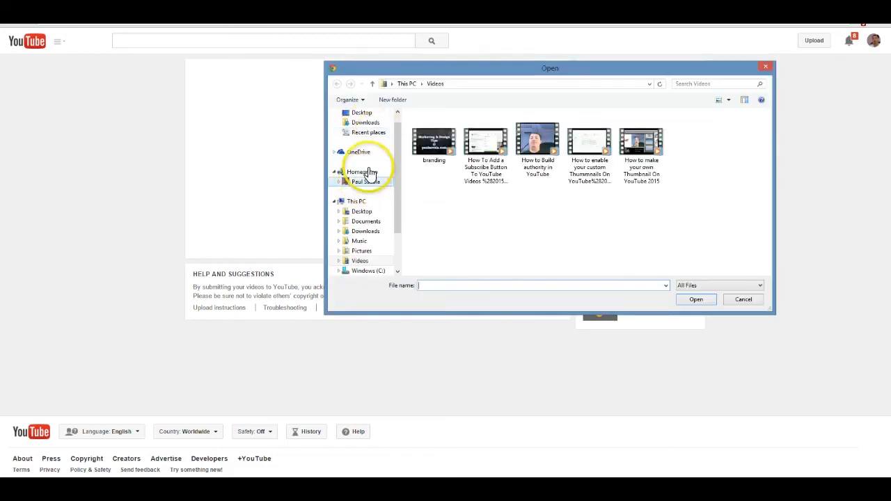
click(433, 138)
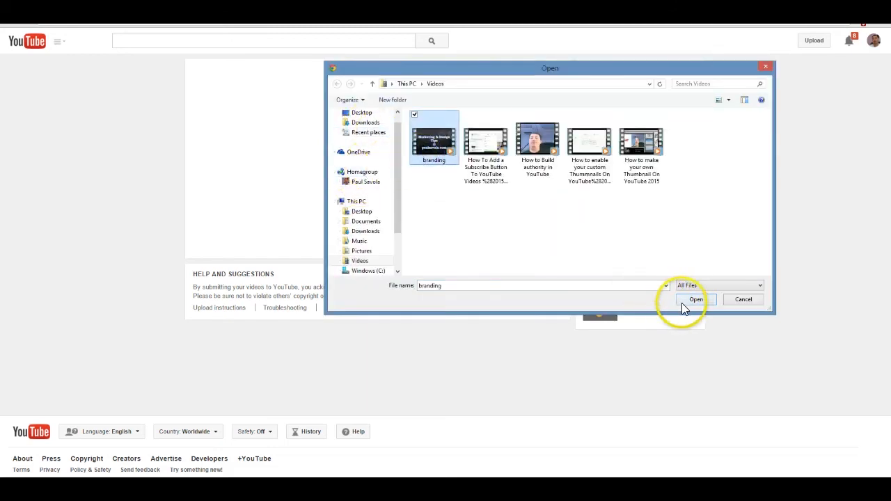
click(695, 299)
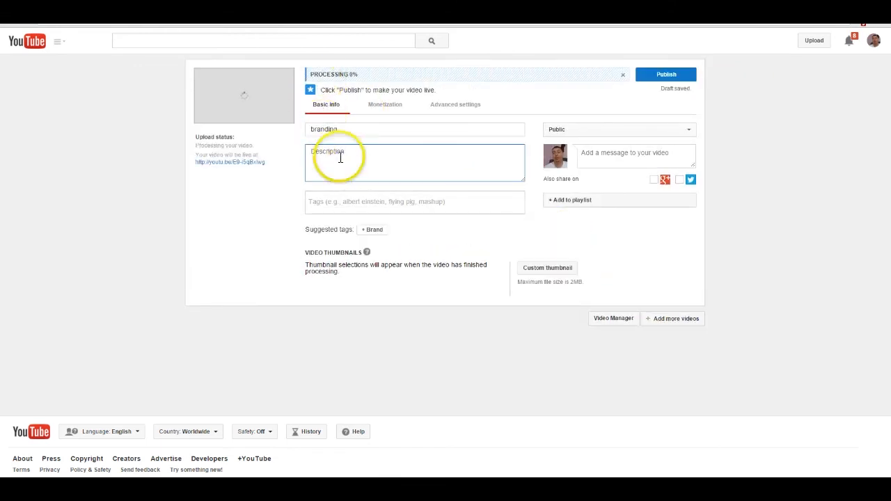
Review the Advanced settings, return to Basic info and list the privacy choices.
click(358, 152)
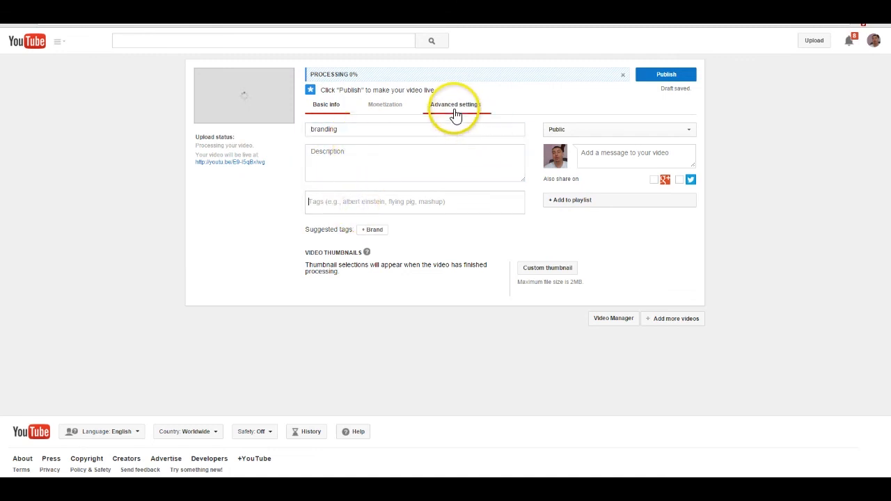
click(451, 105)
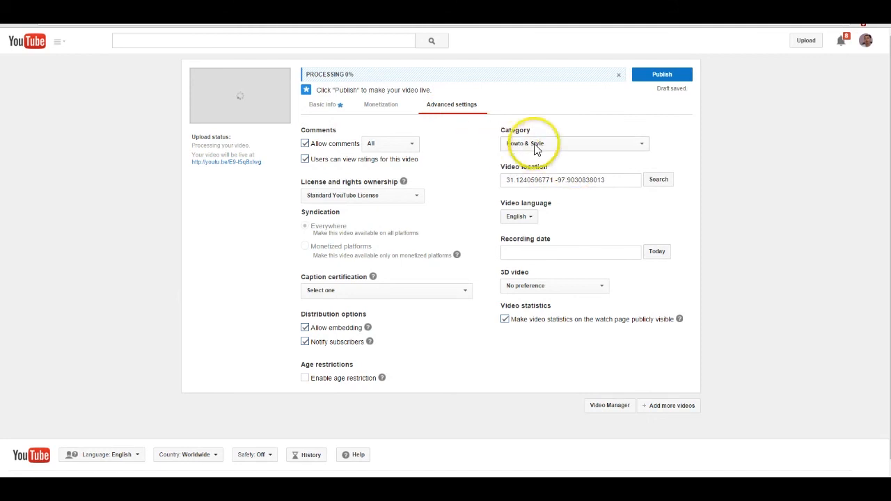
mouse_move(611, 212)
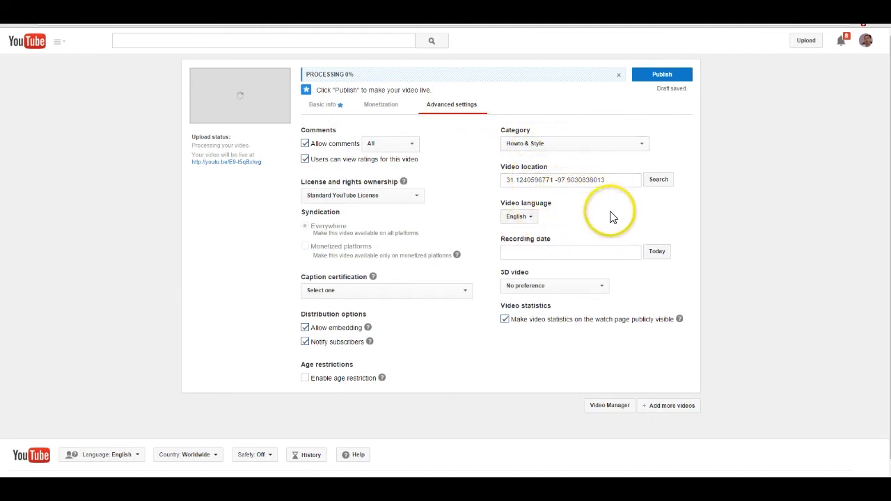
mouse_move(514, 204)
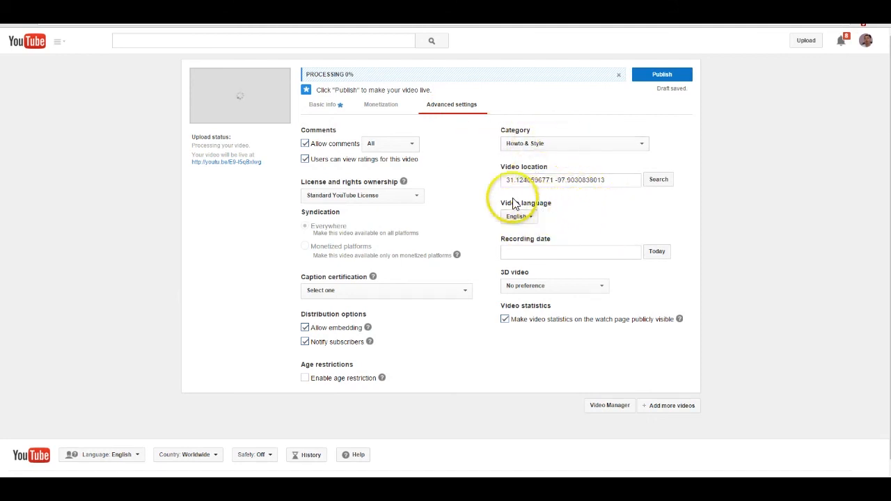
mouse_move(319, 155)
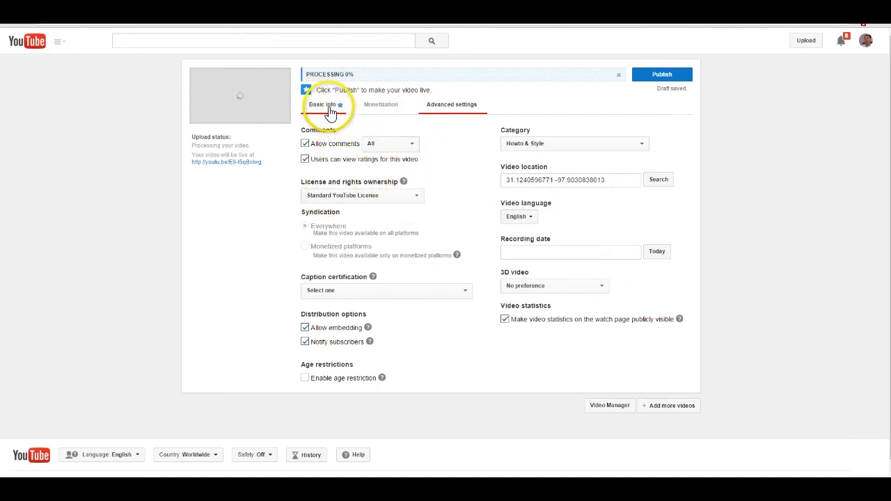
click(326, 105)
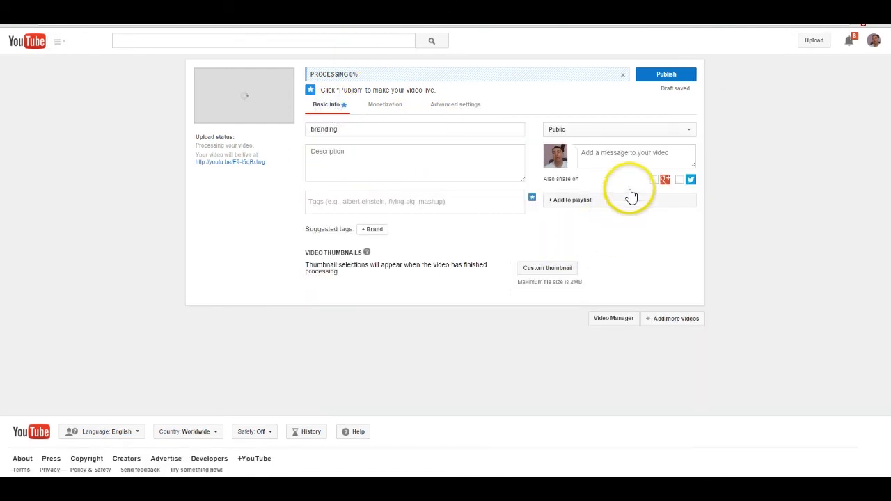
click(619, 129)
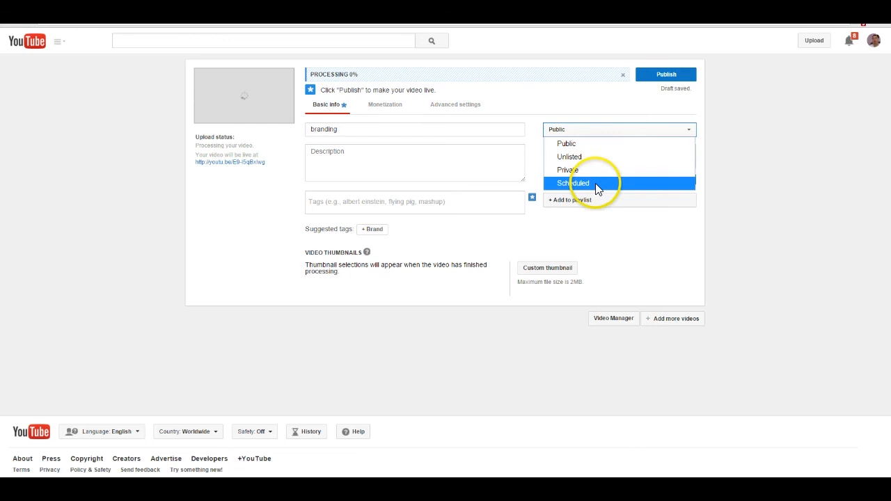
Set the video to Scheduled and bring up the calendar for the publish date.
click(572, 183)
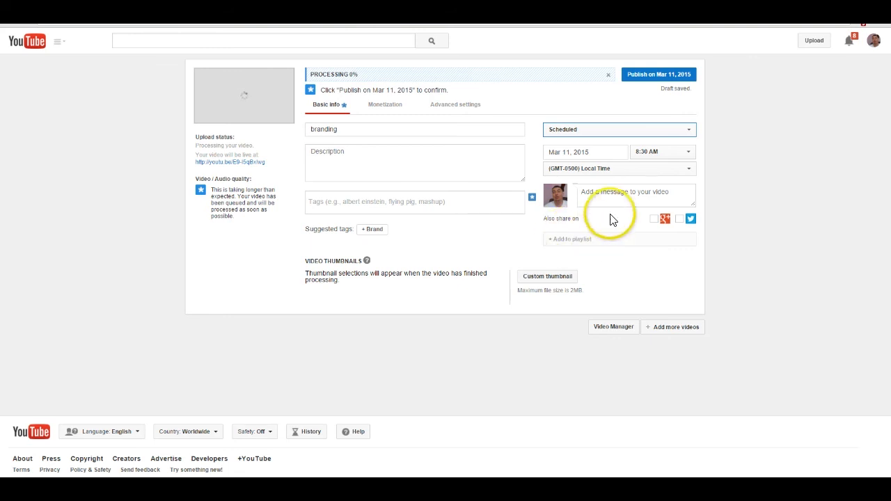
mouse_move(640, 174)
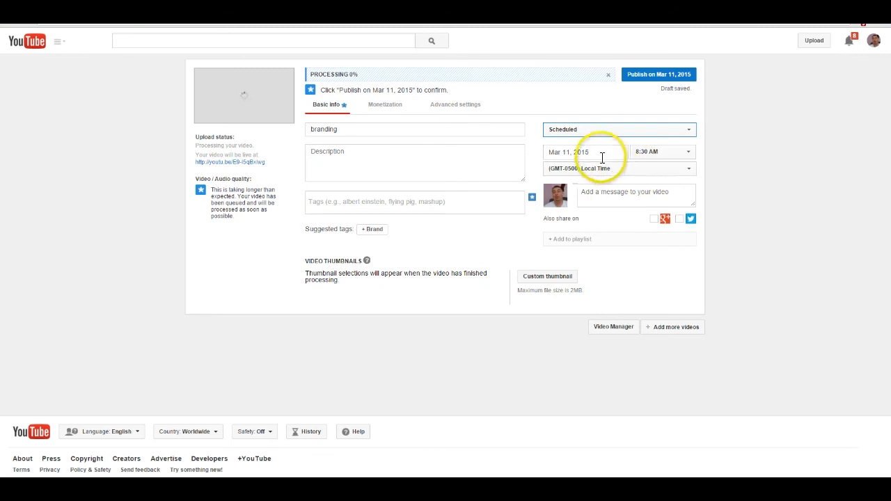
click(584, 152)
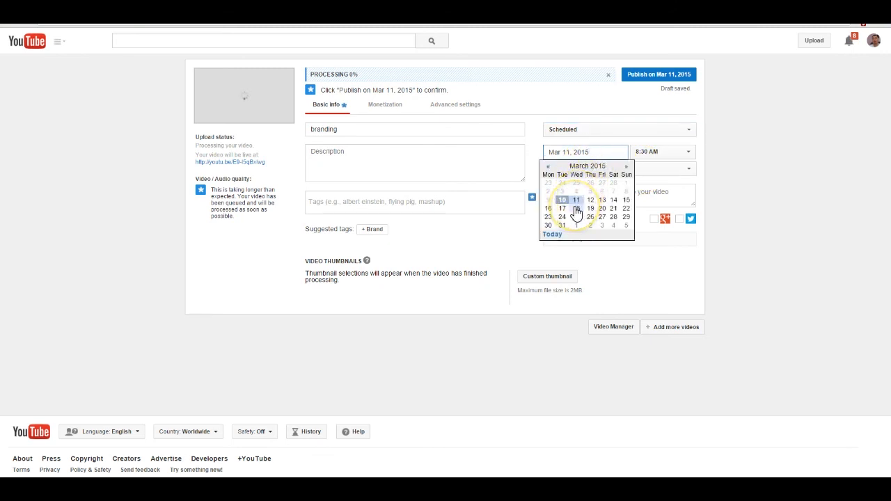
mouse_move(572, 180)
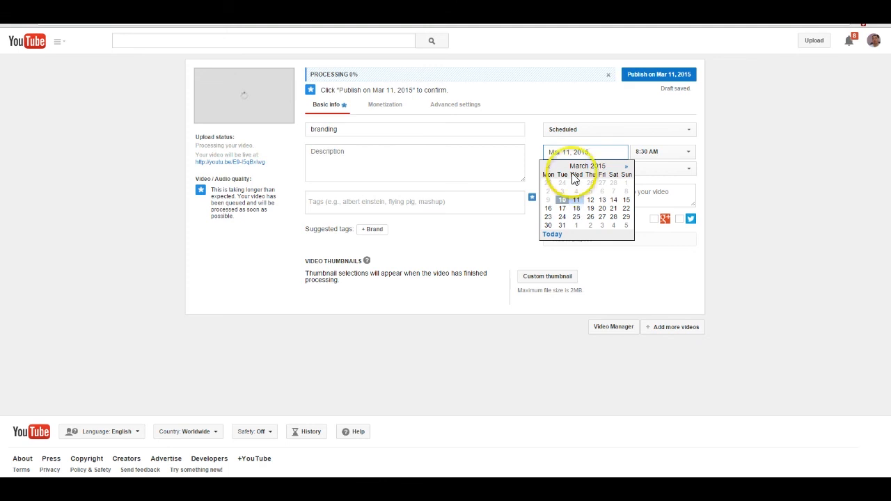
mouse_move(603, 207)
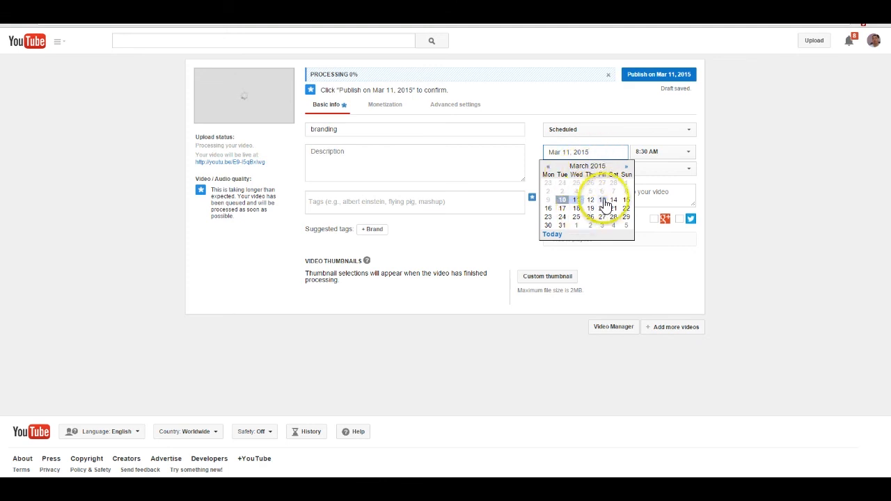
mouse_move(564, 221)
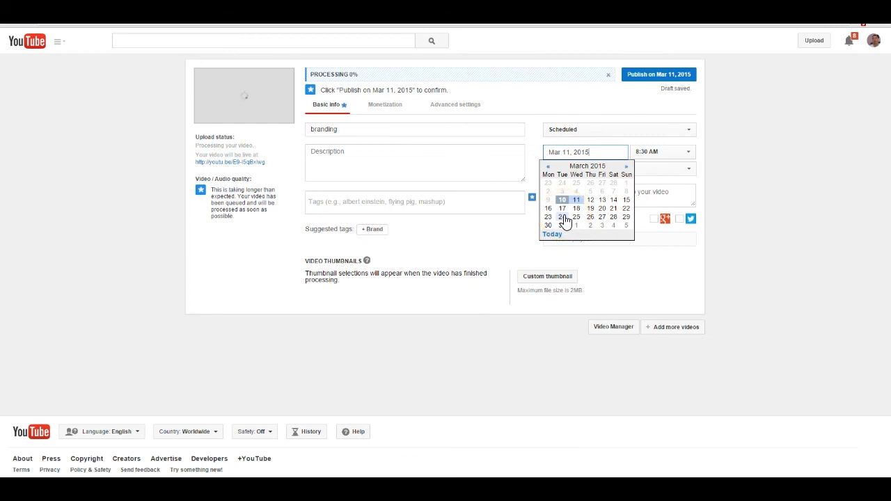
Keep the 8:30 AM publish time and confirm publishing on Mar 11, 2015.
click(687, 151)
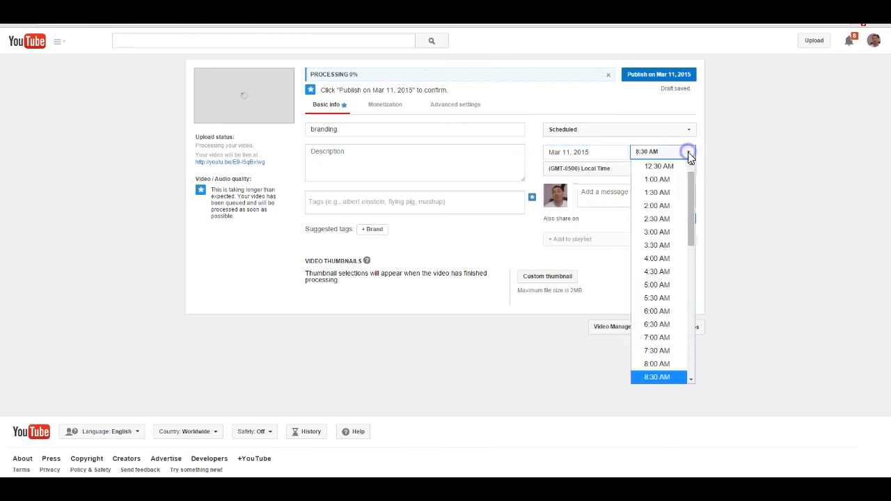
mouse_move(656, 218)
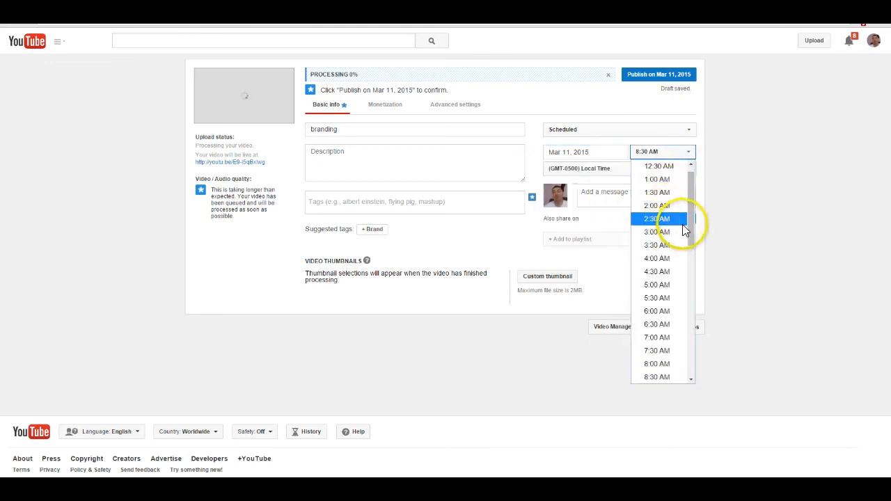
scroll(down, 3)
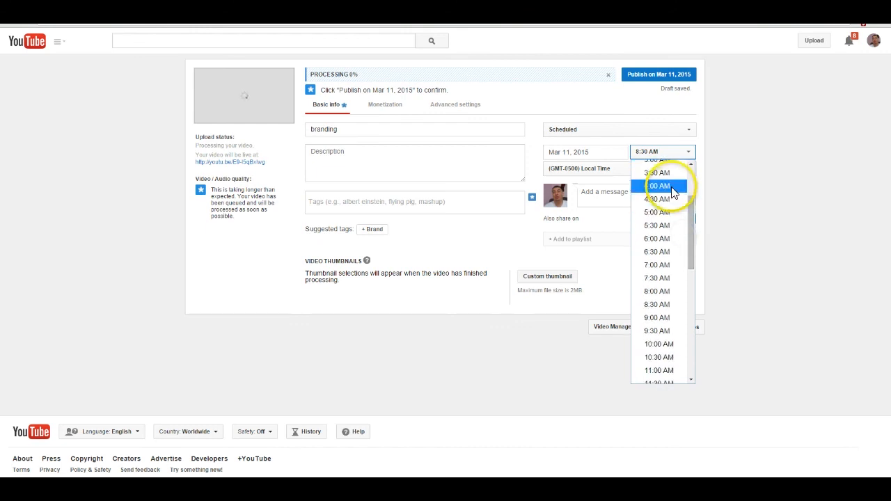
scroll(down, 3)
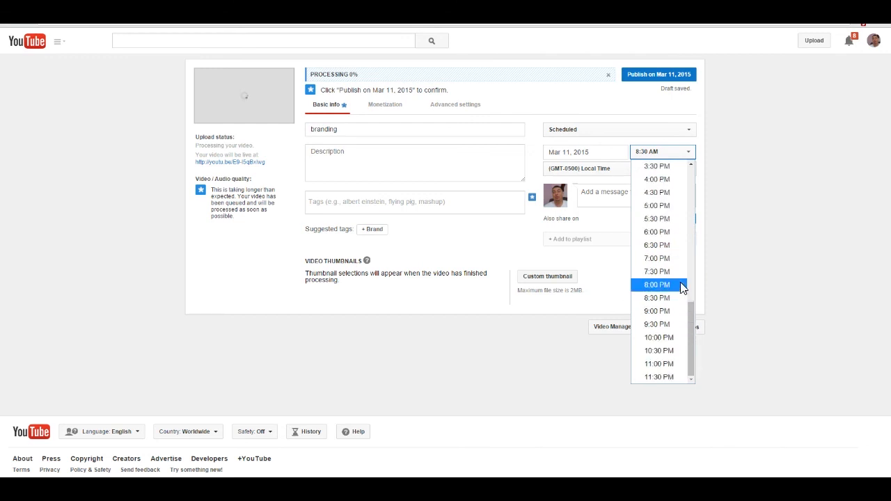
scroll(up, 3)
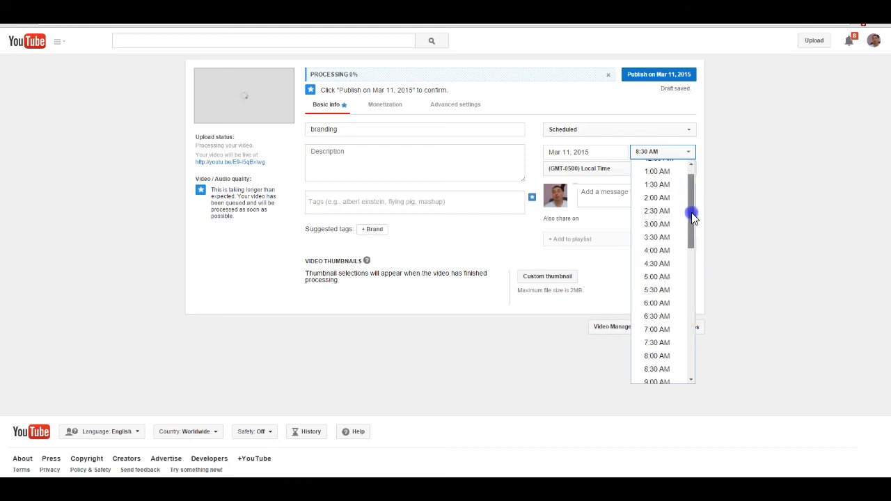
scroll(up, 3)
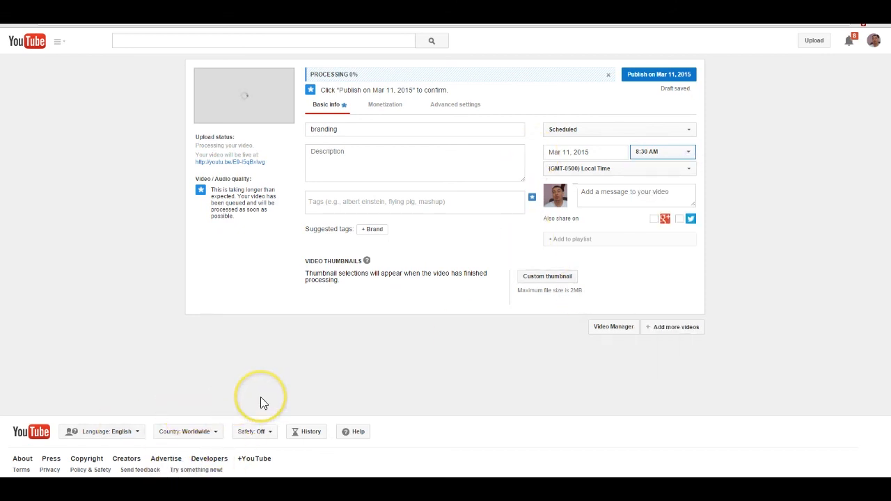
mouse_move(263, 403)
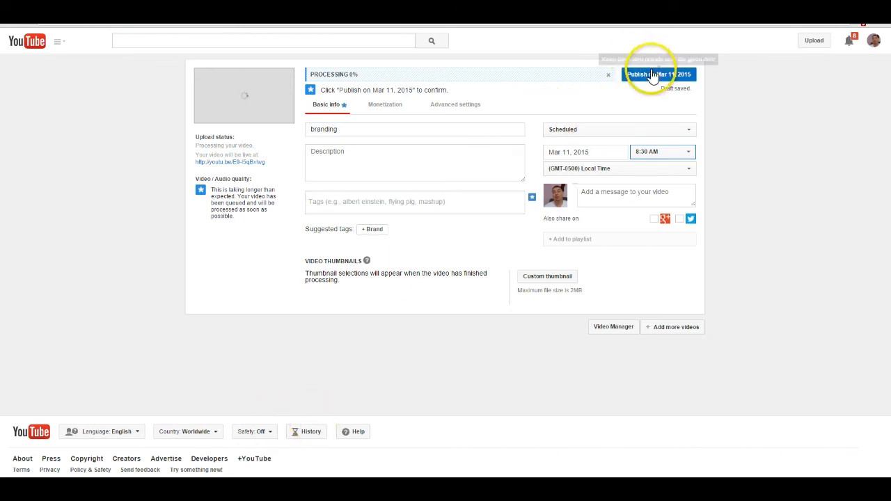
click(659, 75)
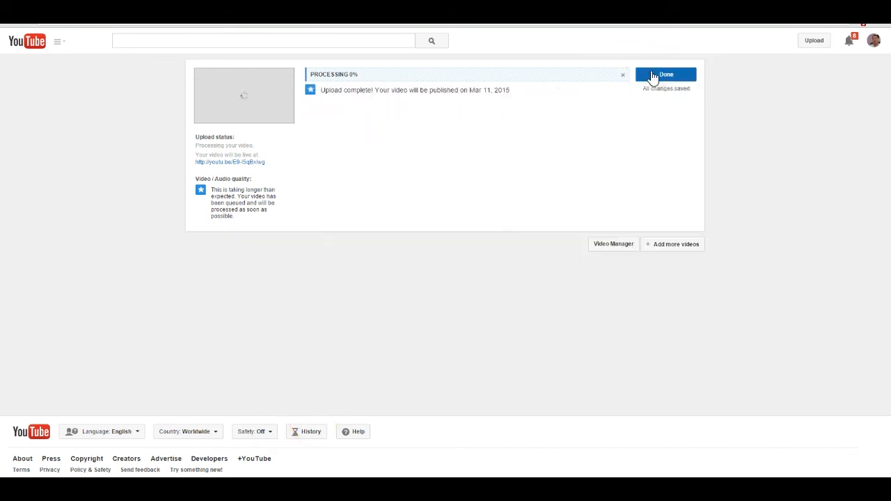
click(664, 74)
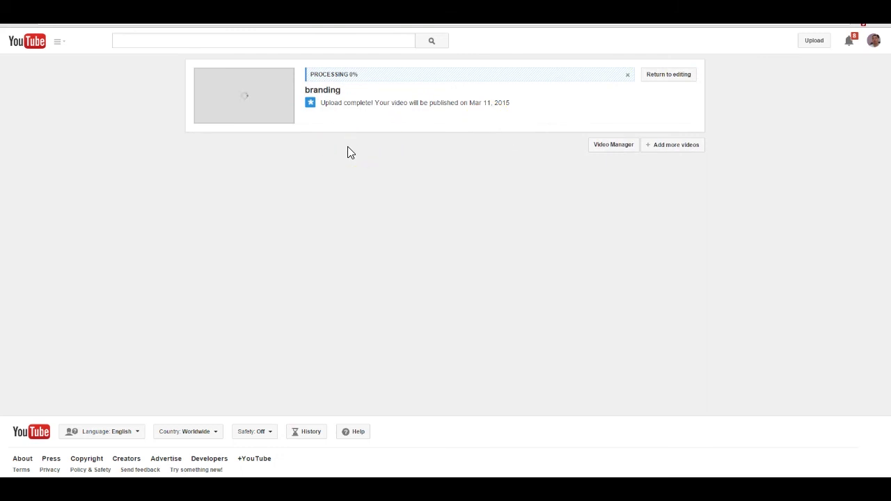
mouse_move(164, 479)
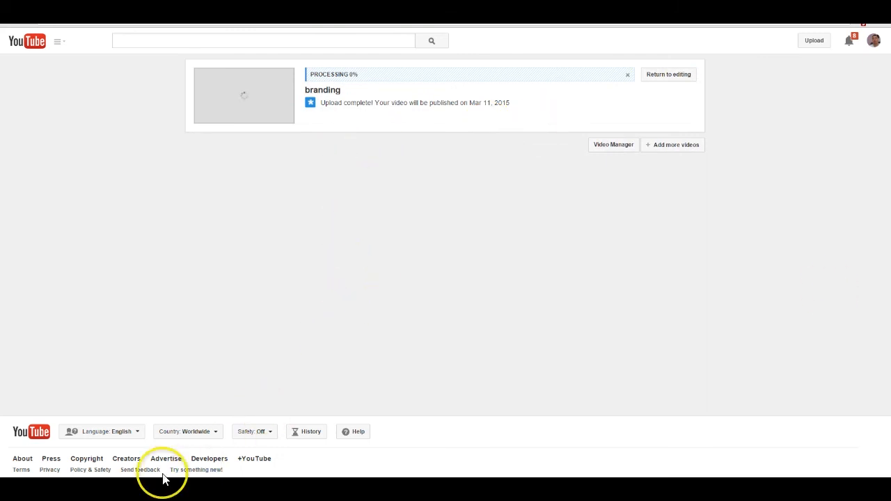